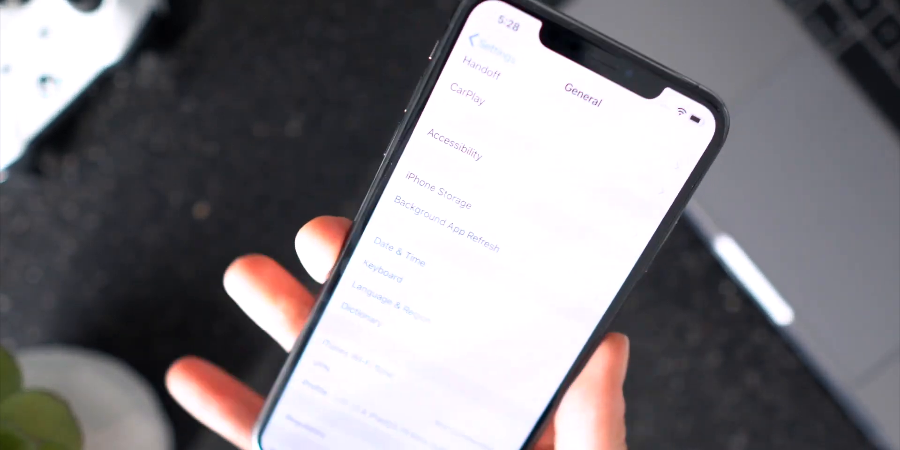
Step: Remove the iOS 13 & iPadOS 13 Beta software profile from the phone
scroll(down, 3)
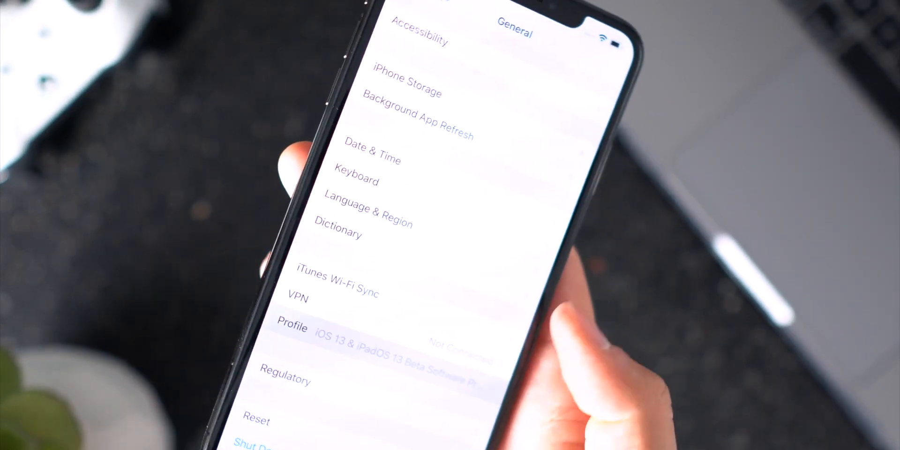
click(292, 329)
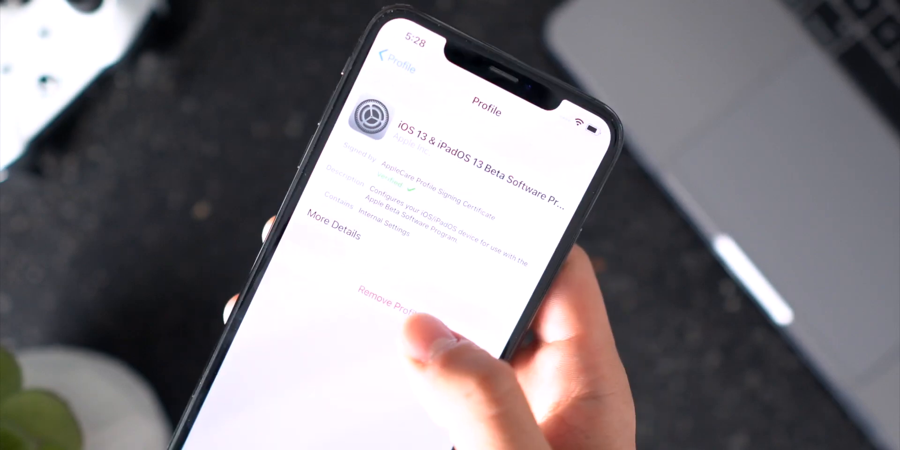
click(387, 302)
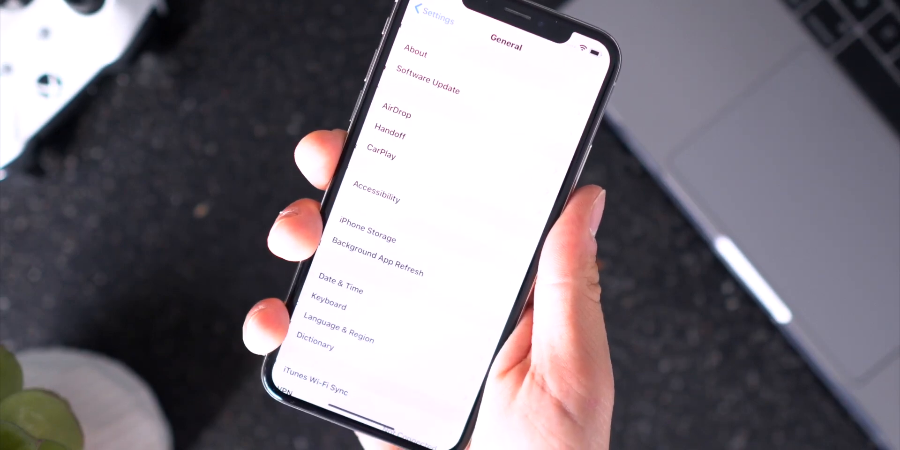
Step: Start Download and Install for iOS 13 from the Software Update page
click(426, 80)
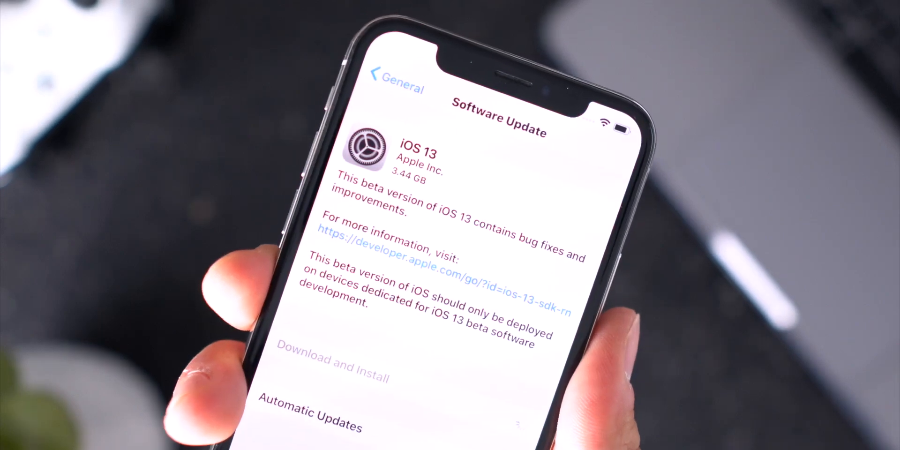
click(330, 362)
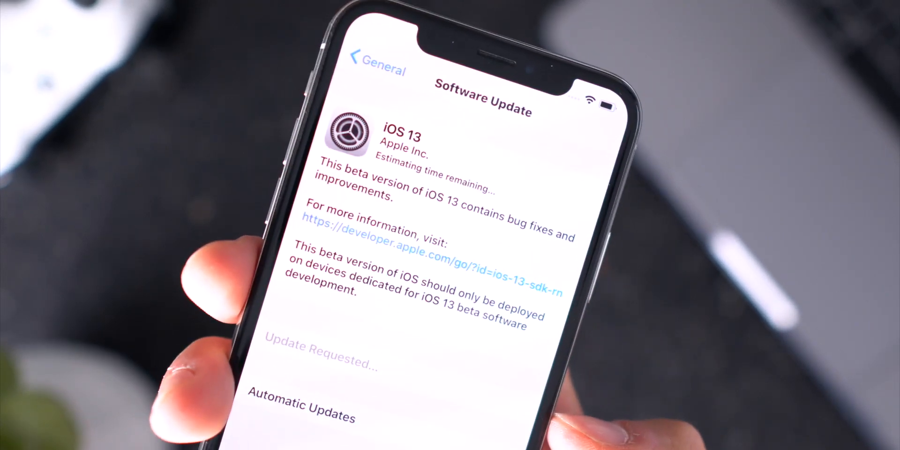